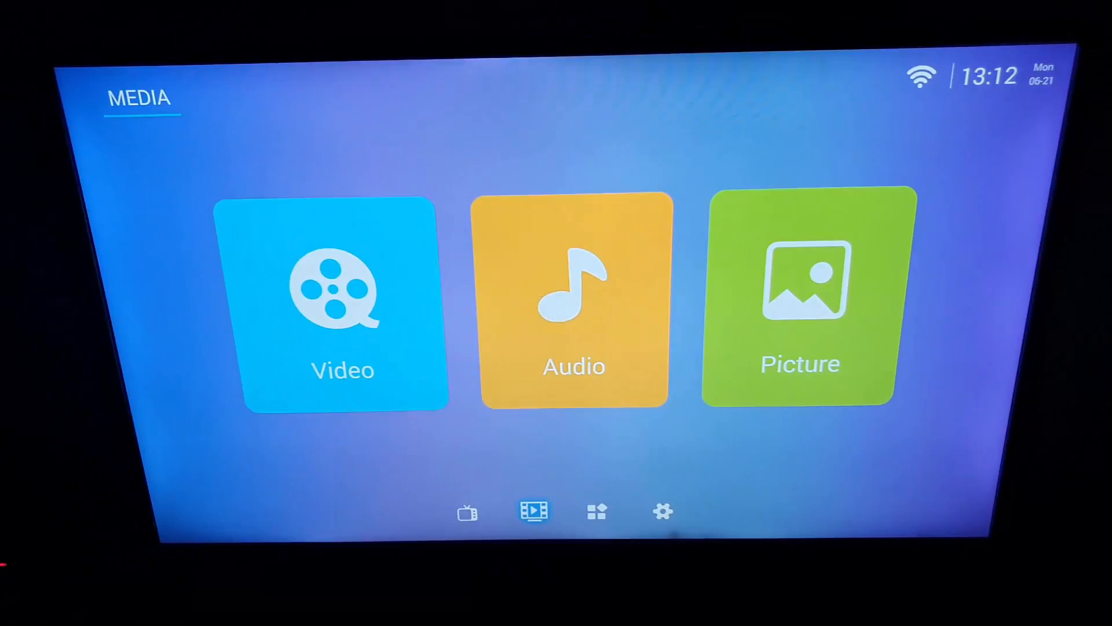
# Step through the App page of installed apps to the Settings page with Network, Sound and Advanced
pyautogui.click(595, 510)
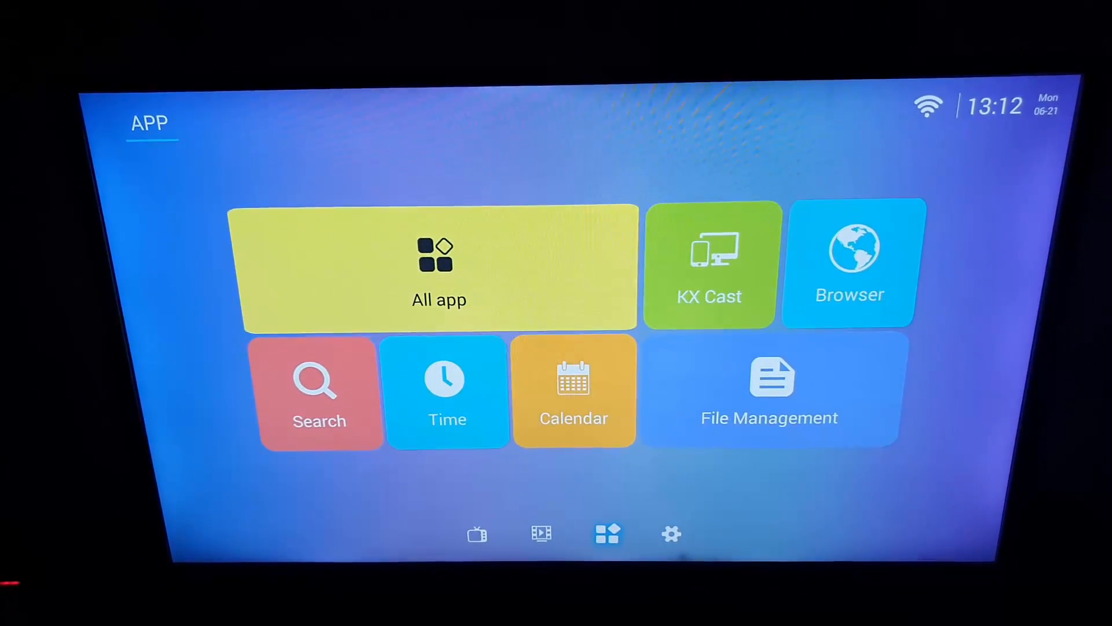
pyautogui.click(670, 532)
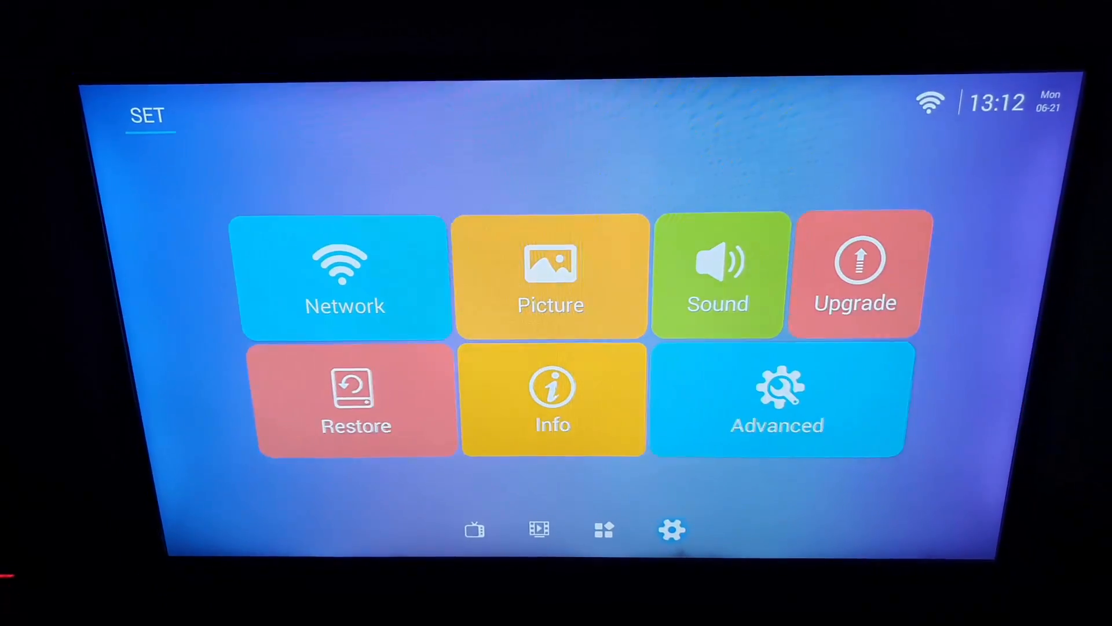